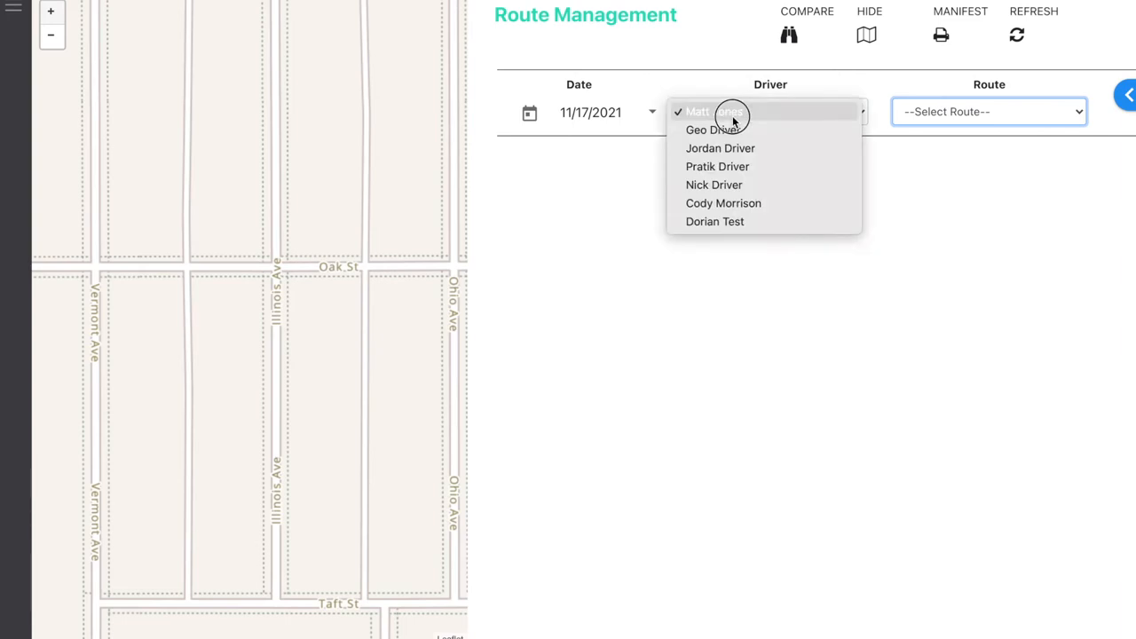
Load Nick Driver's 11/17/2021 route and scroll to its 15 stops
left_click(714, 184)
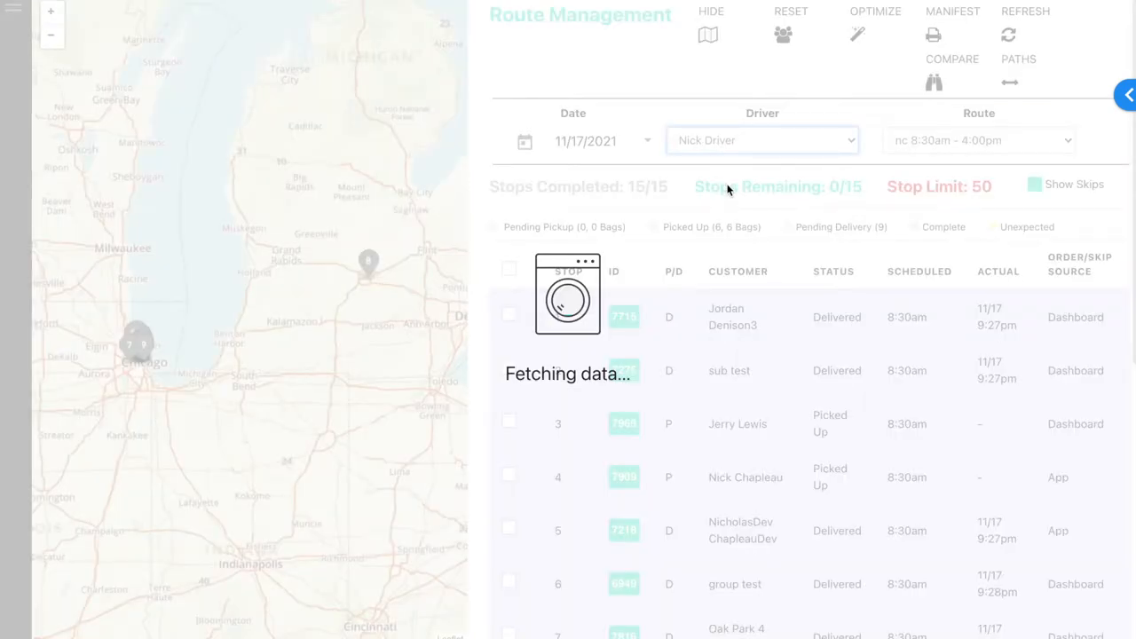
scroll("down", 3)
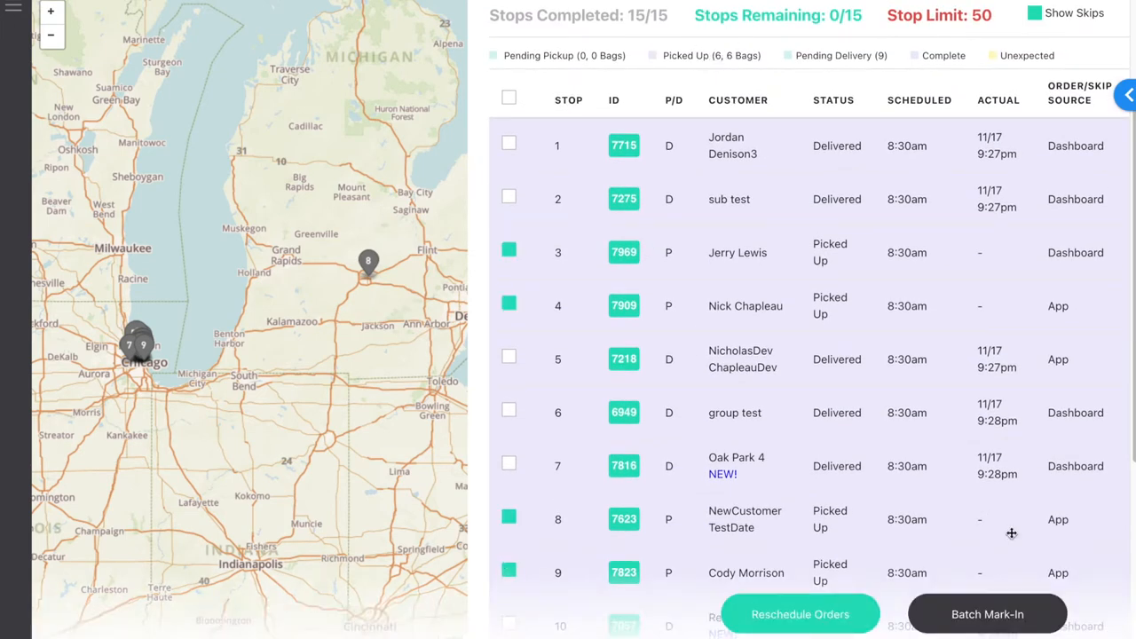
Open Batch Mark-In for the six picked-up orders
left_click(987, 614)
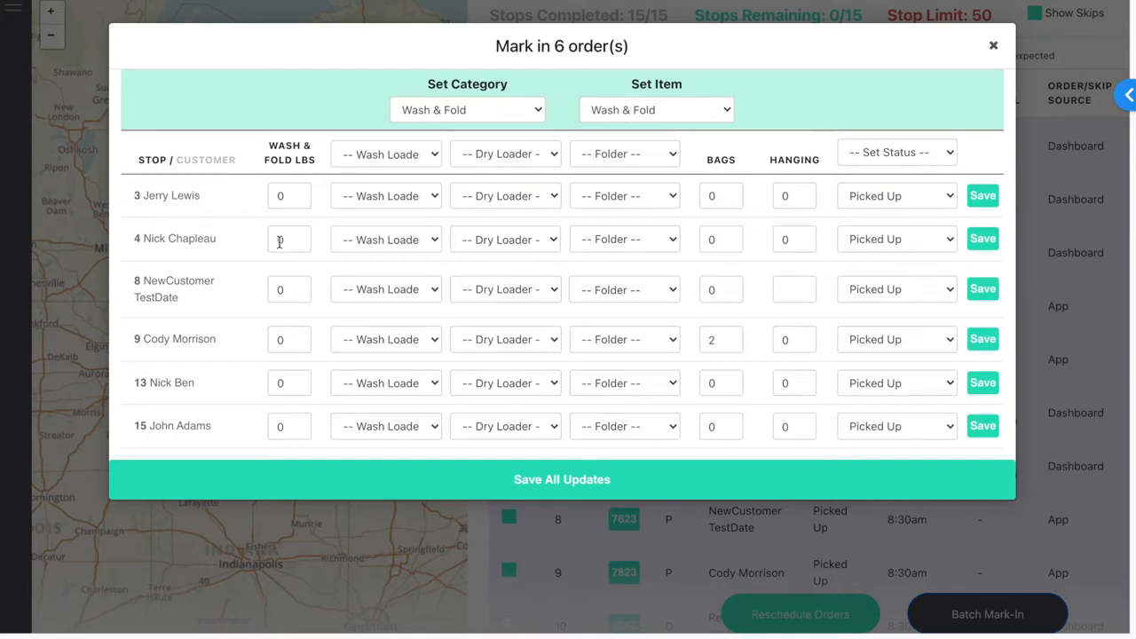
left_click(289, 195)
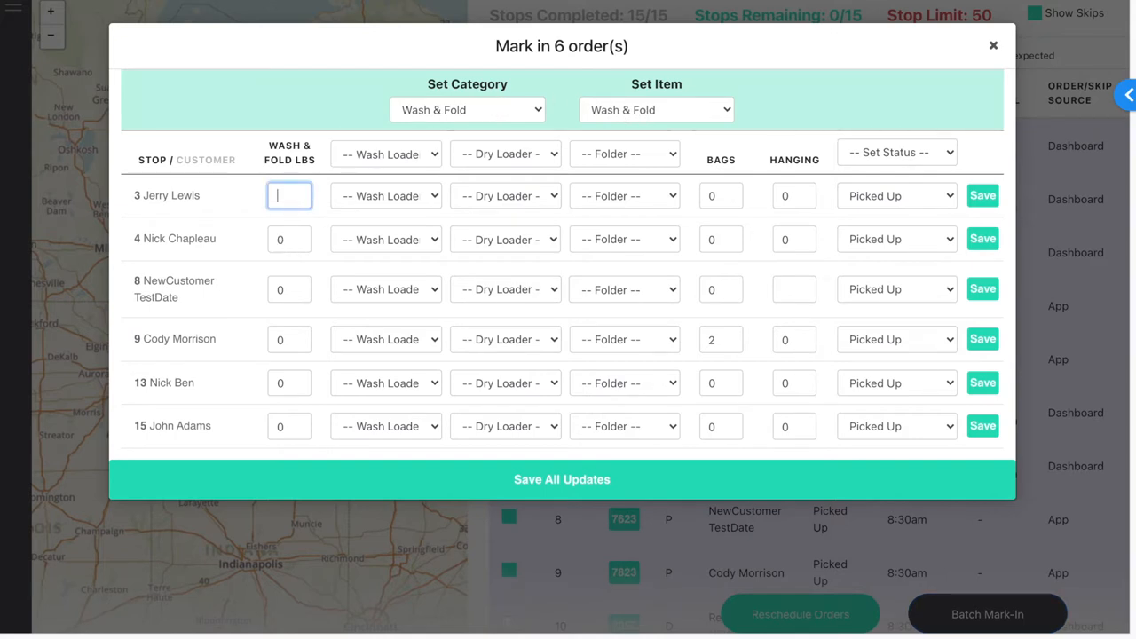
type("34")
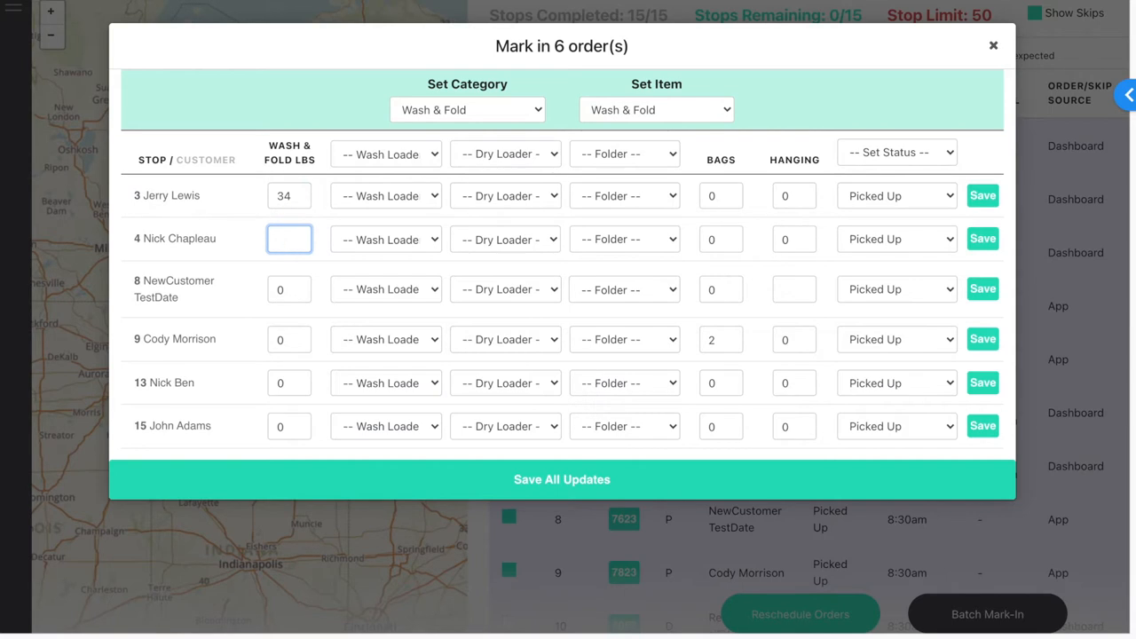
type("21")
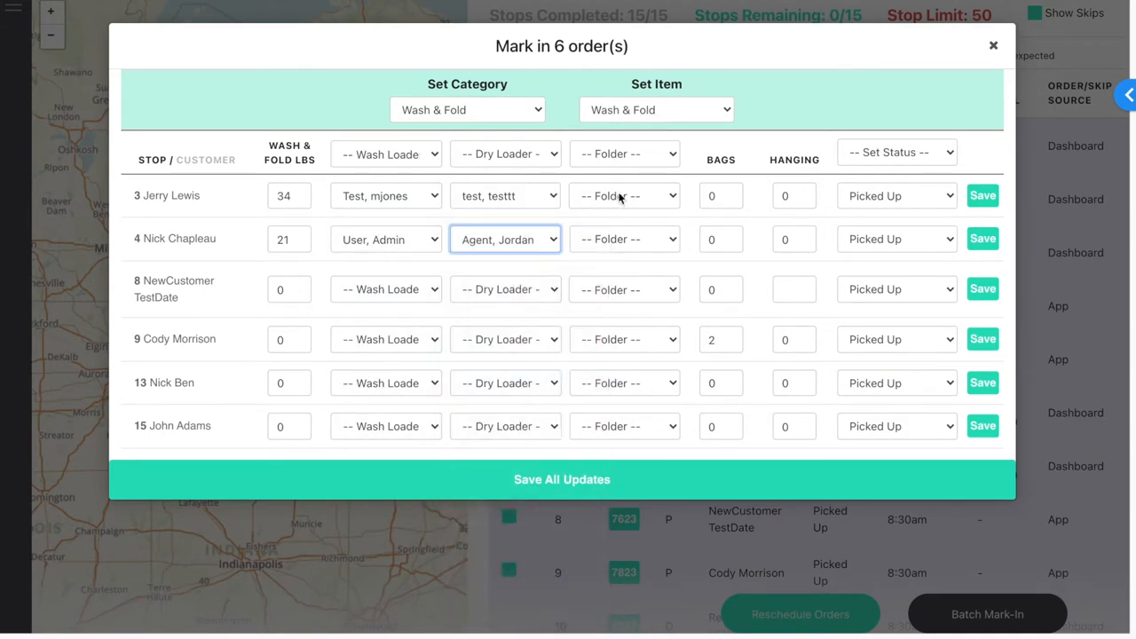
Assign folders to stops 3 and 4, one shared washer for the rest, and stop 3's bags
left_click(624, 196)
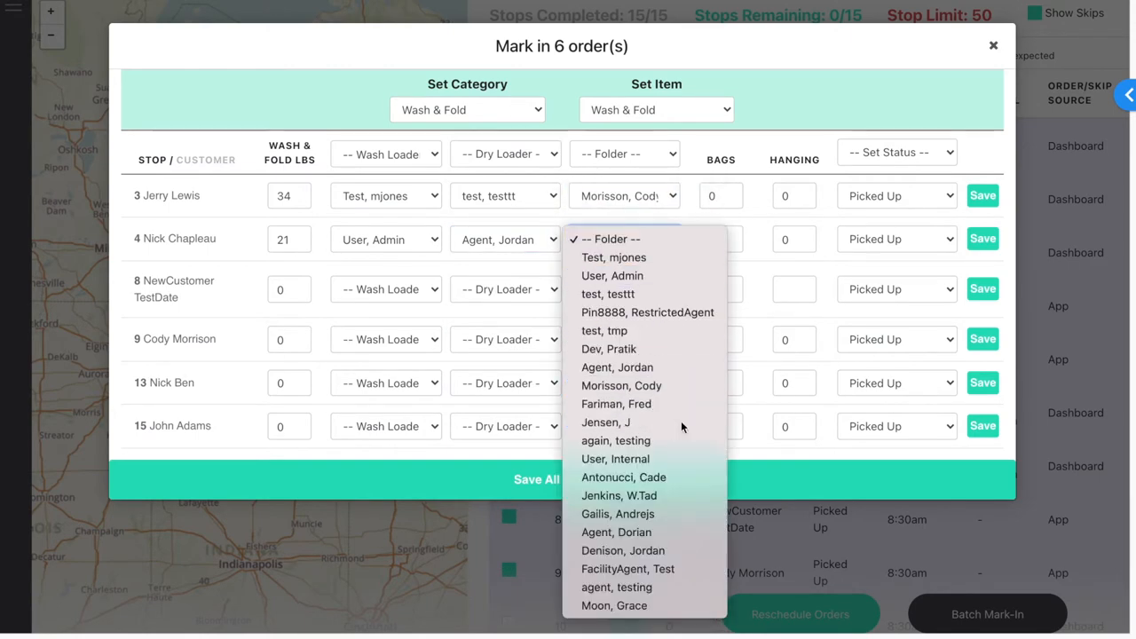
left_click(605, 422)
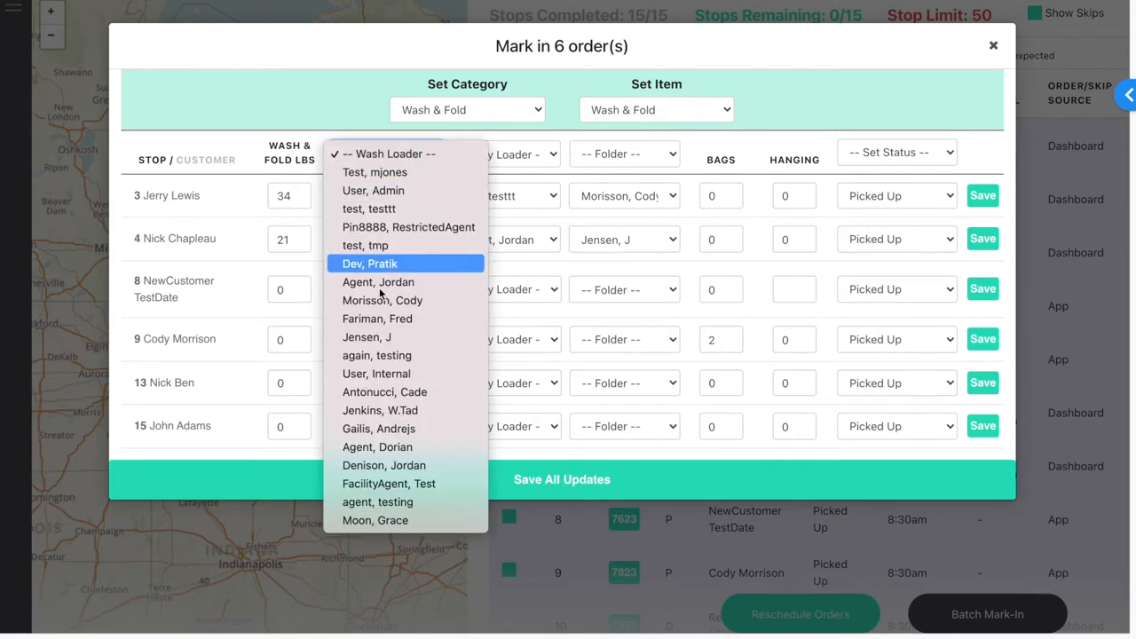
left_click(376, 373)
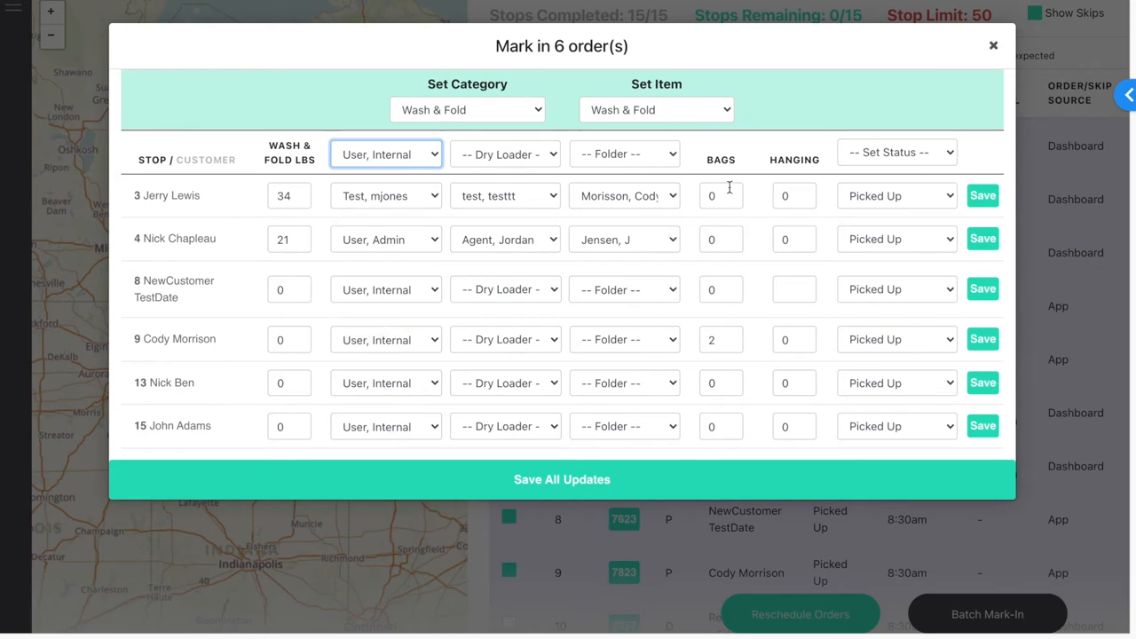
left_click(721, 195)
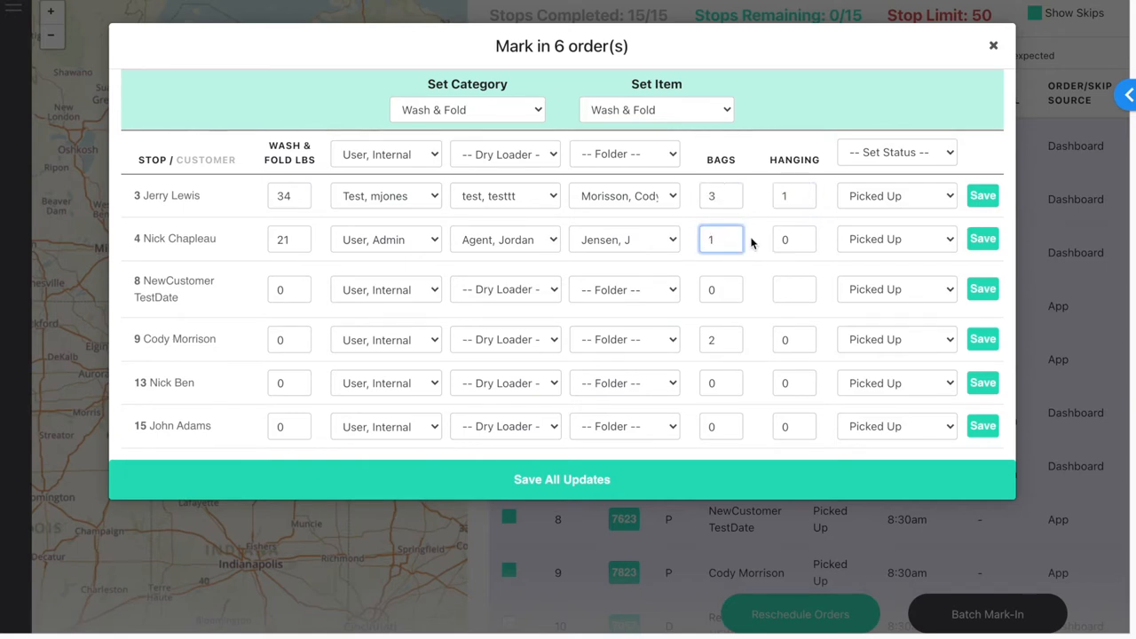
left_click(468, 109)
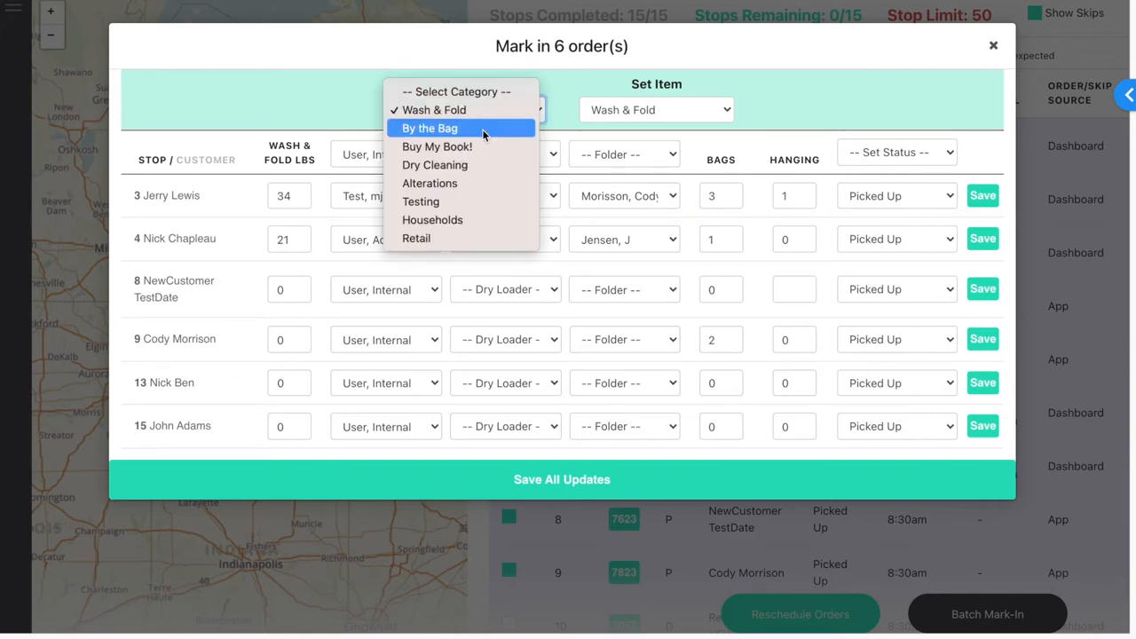
Under Dry Cleaning, add 1 Men's Suit Jacket for stop 3 and 2 Hand Finish Shirts for stop 4
left_click(435, 165)
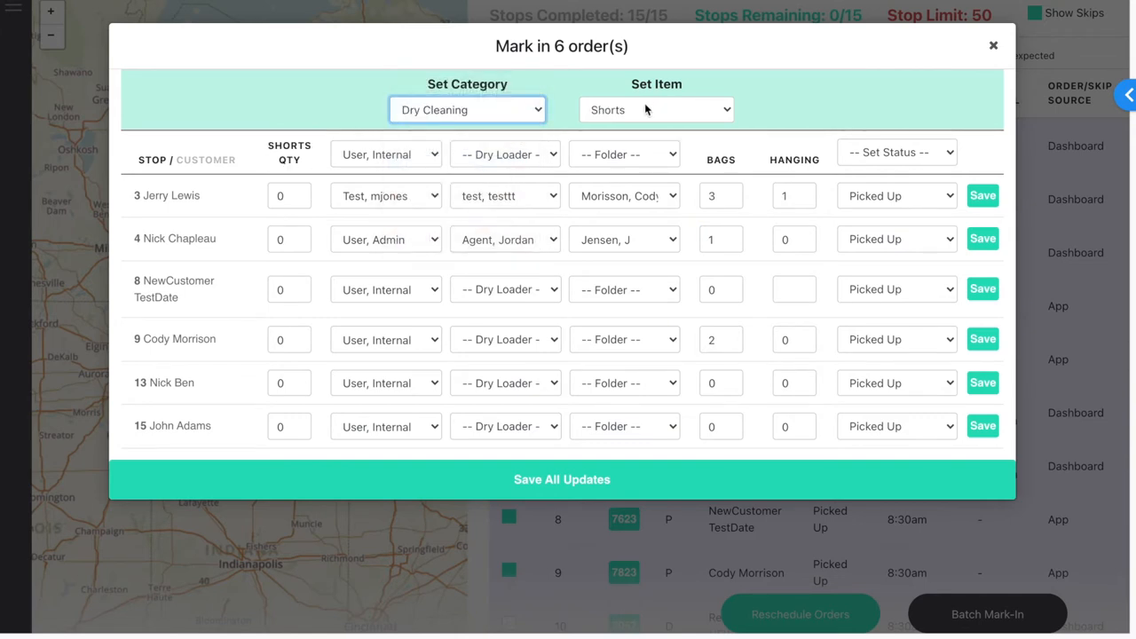
left_click(656, 109)
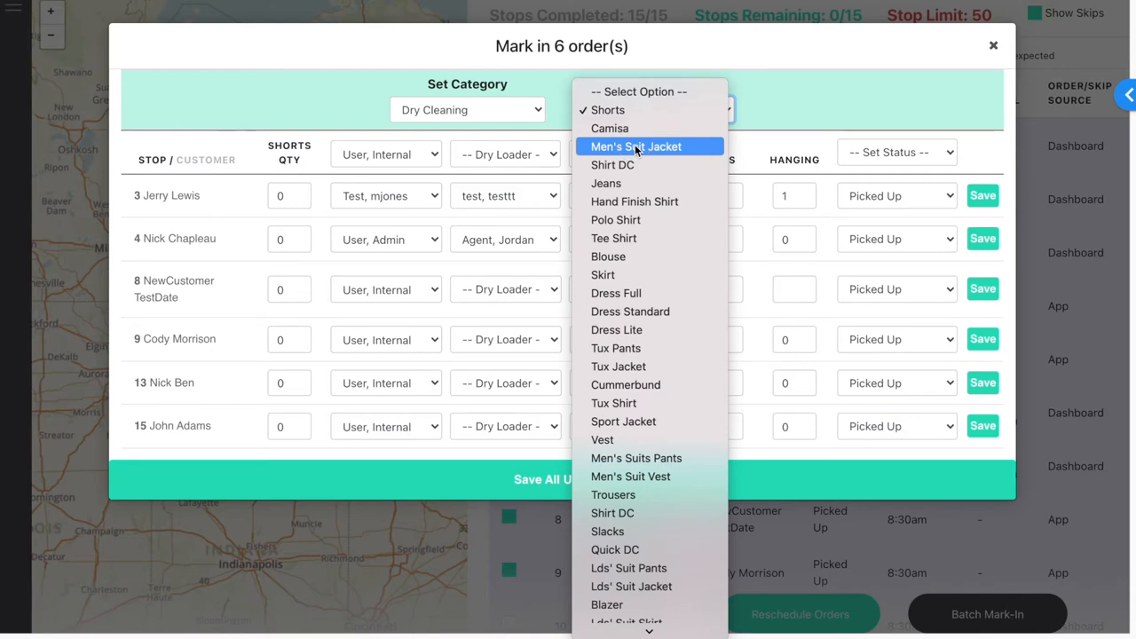
left_click(635, 146)
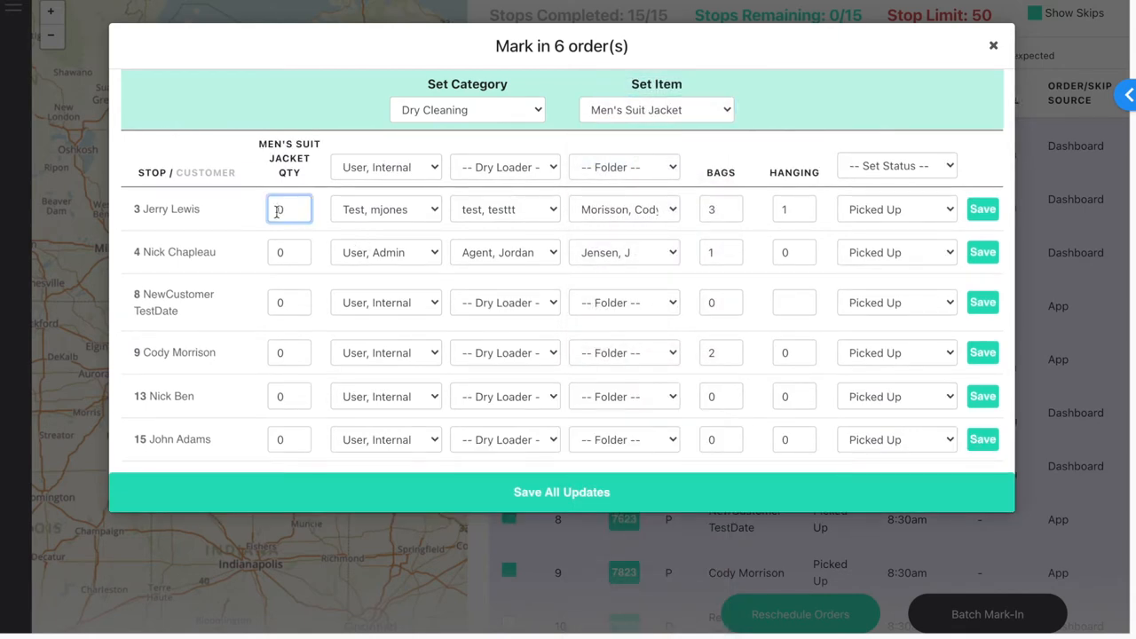
left_click(655, 109)
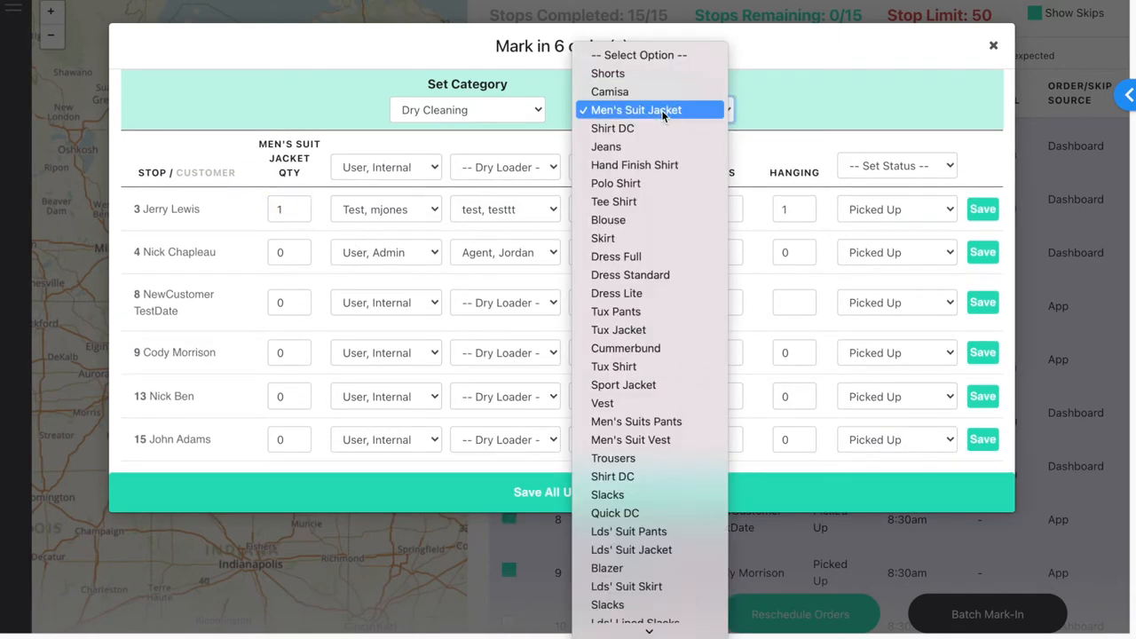
left_click(634, 164)
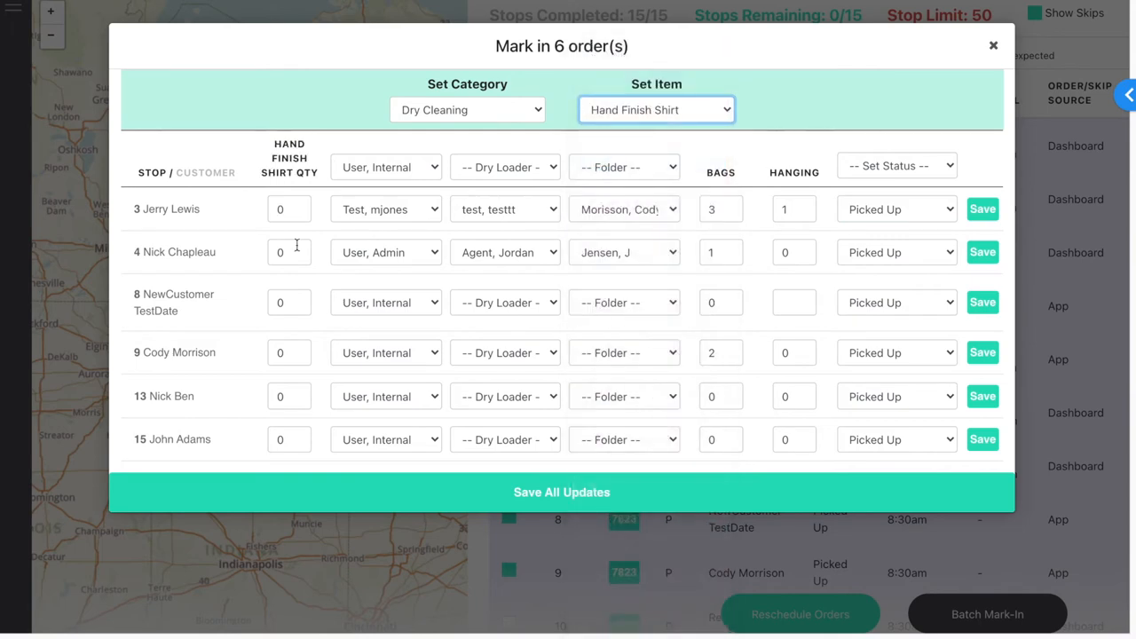
type("2")
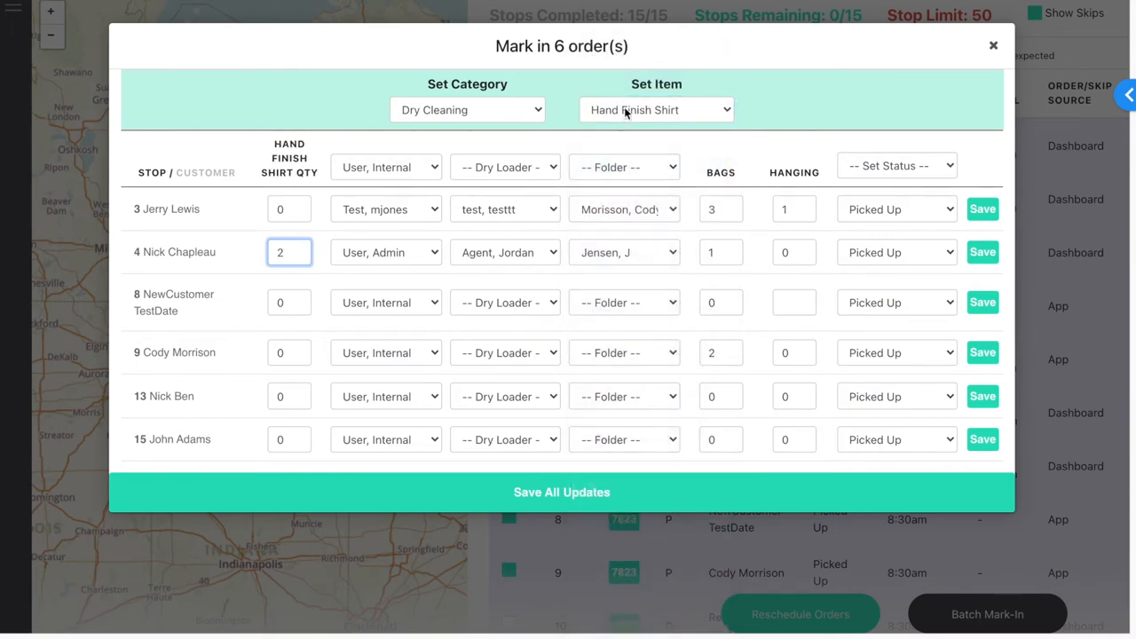
left_click(468, 109)
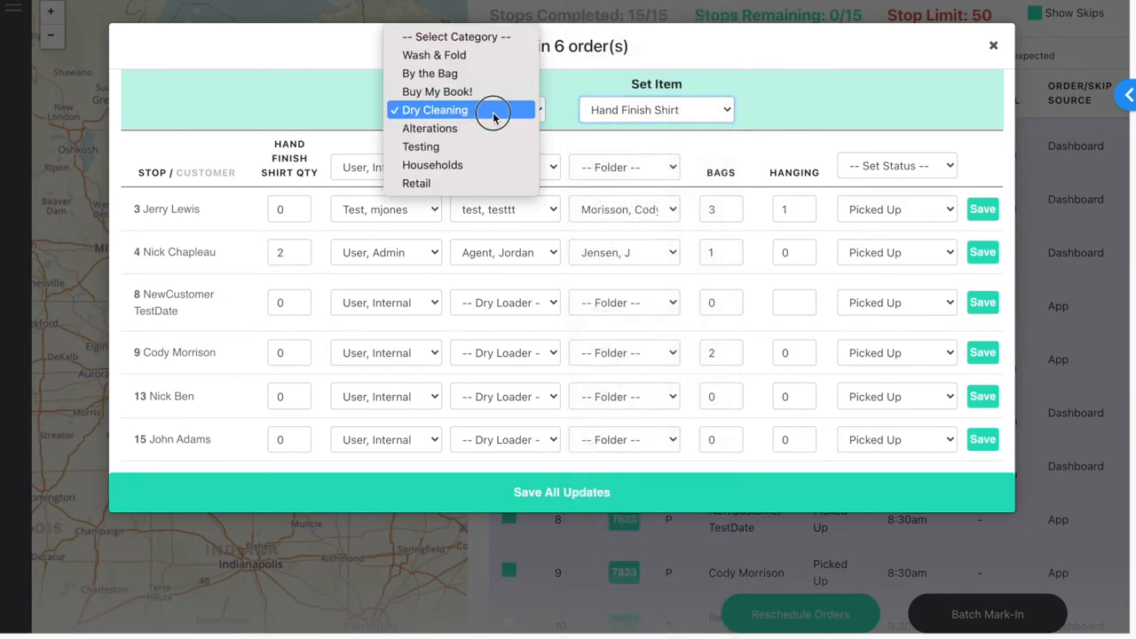
Add 1 Bedspread Twin under Households for stop 3, then return to Wash & Fold
left_click(432, 164)
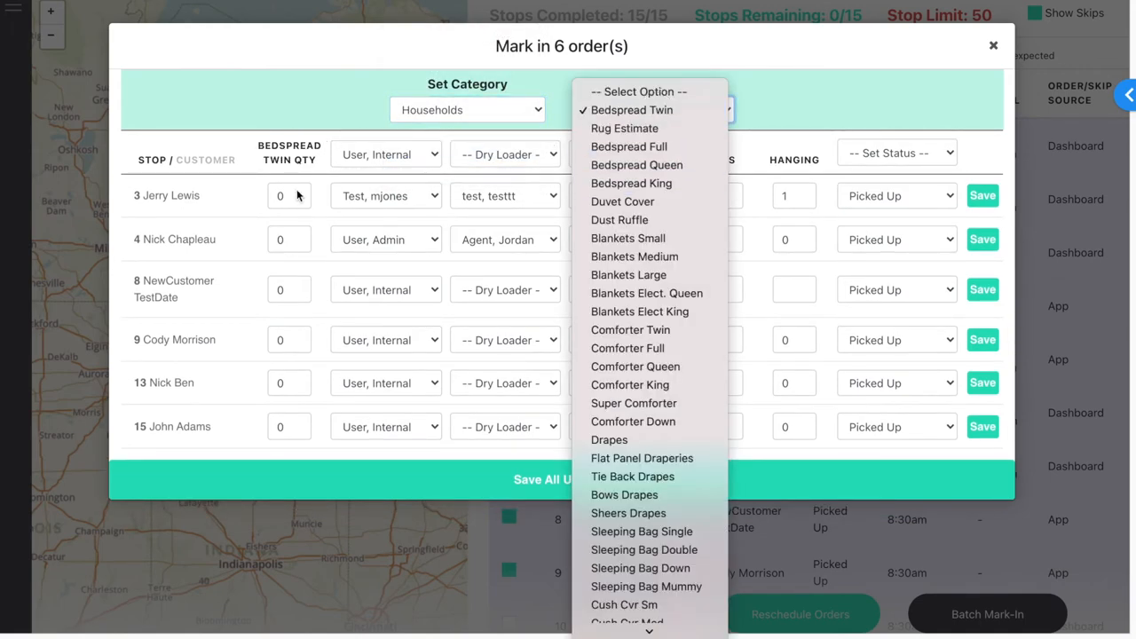
left_click(632, 109)
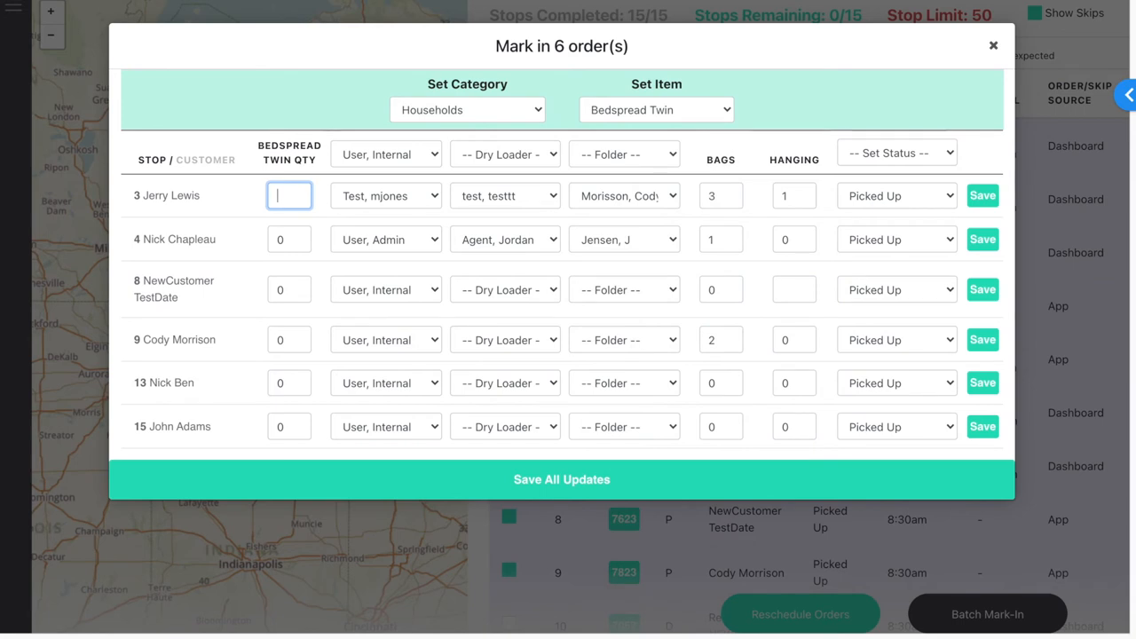
type("1")
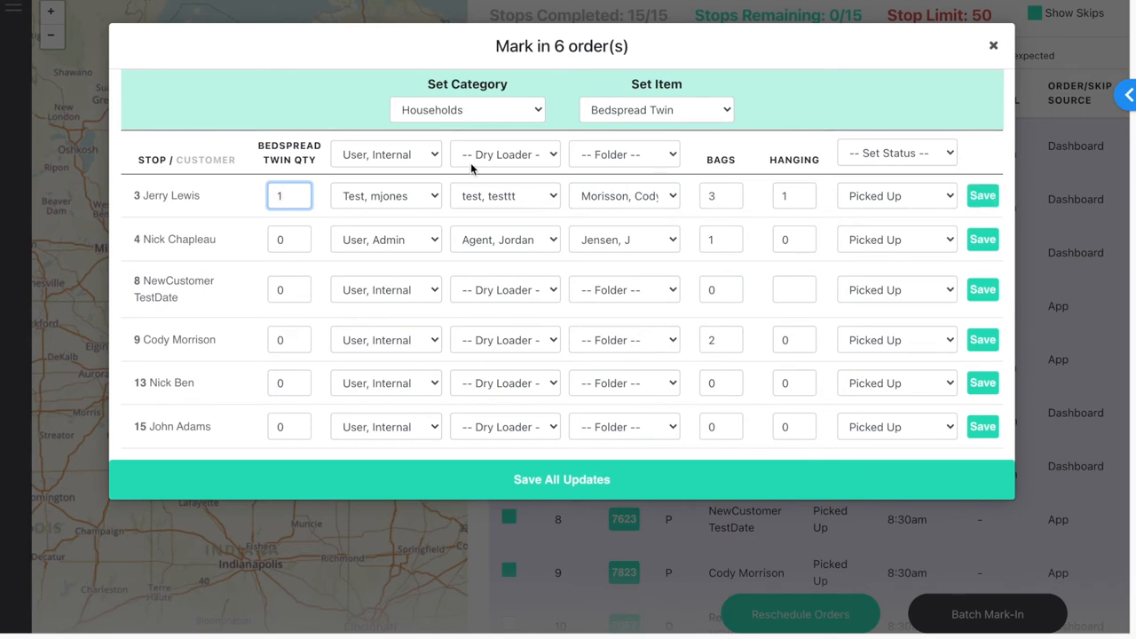
left_click(466, 110)
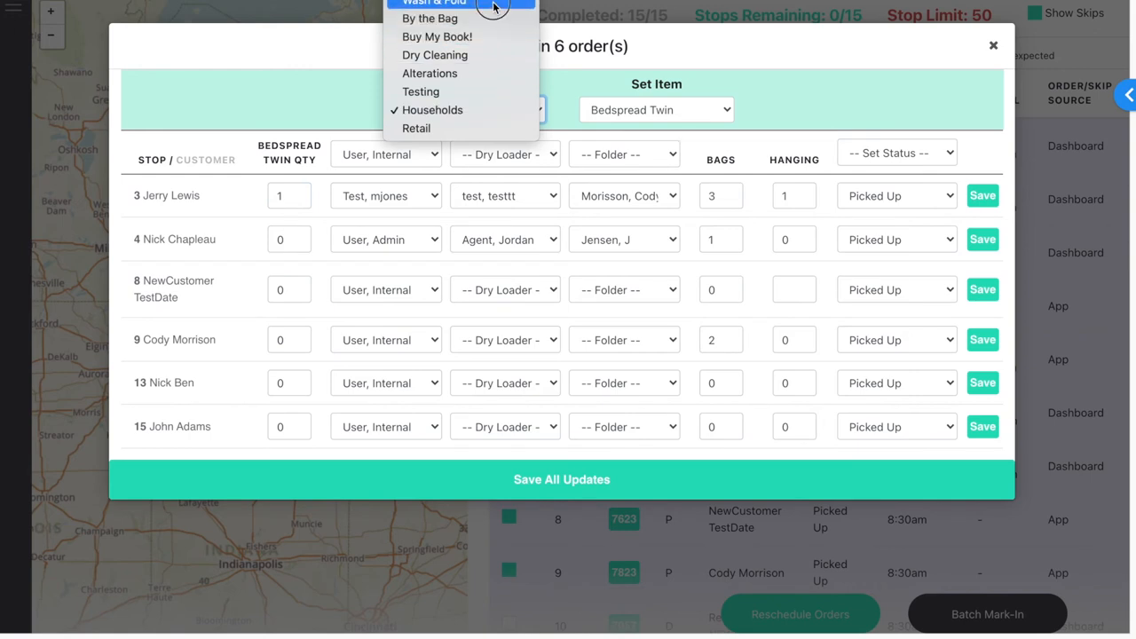
left_click(432, 2)
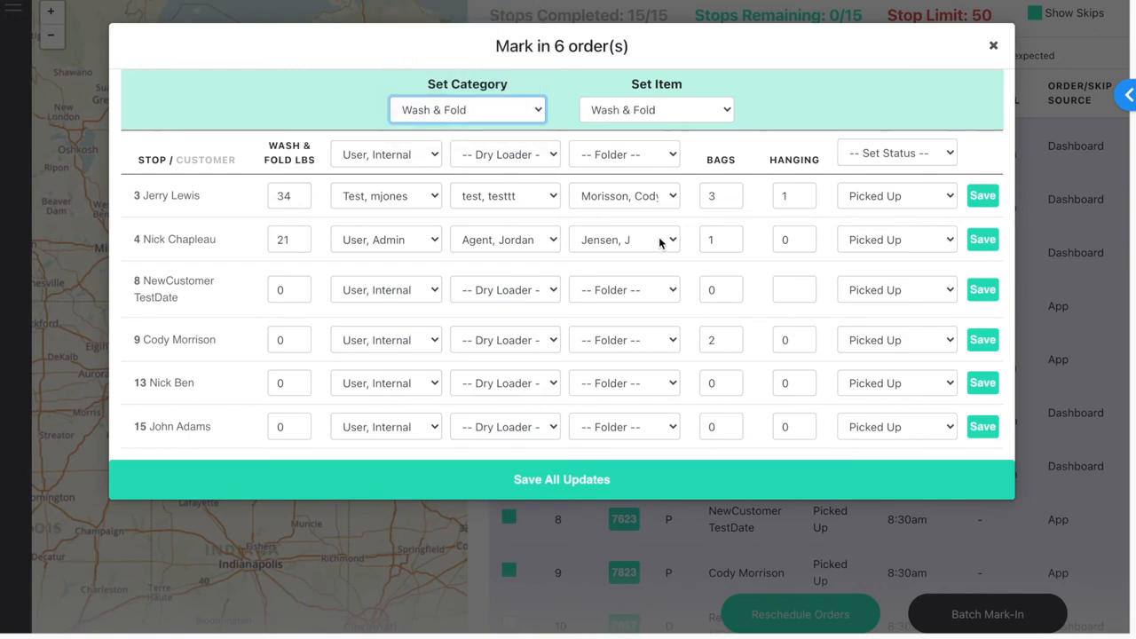
Save stop 3 and all updates, then view stop 3's $115.77 ticket summary
left_click(982, 195)
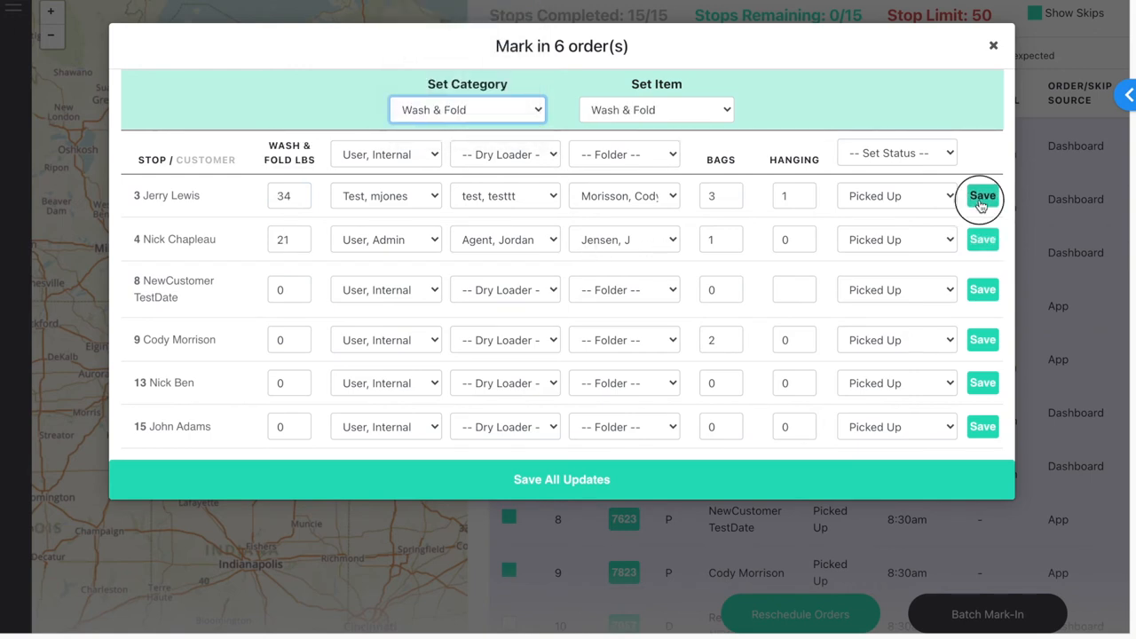
left_click(981, 195)
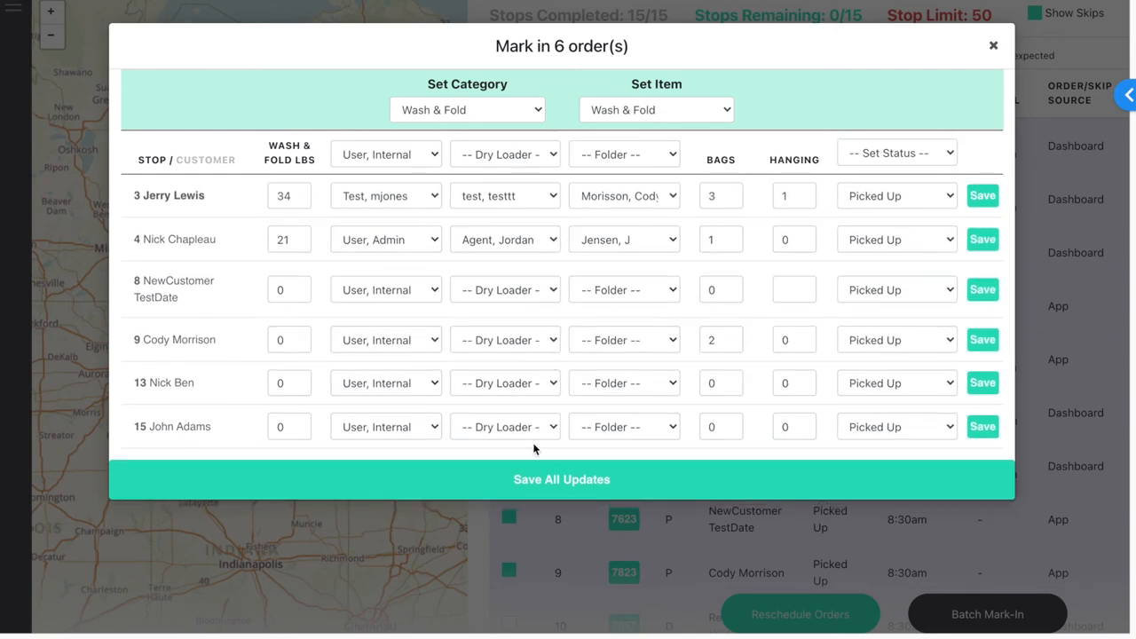
left_click(560, 479)
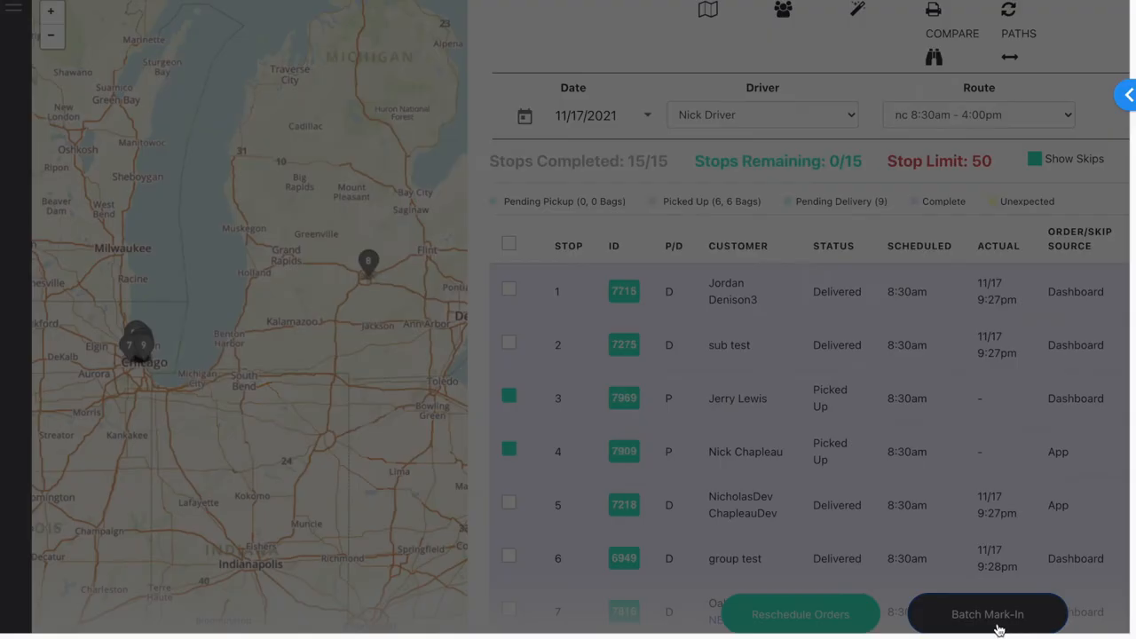
left_click(987, 614)
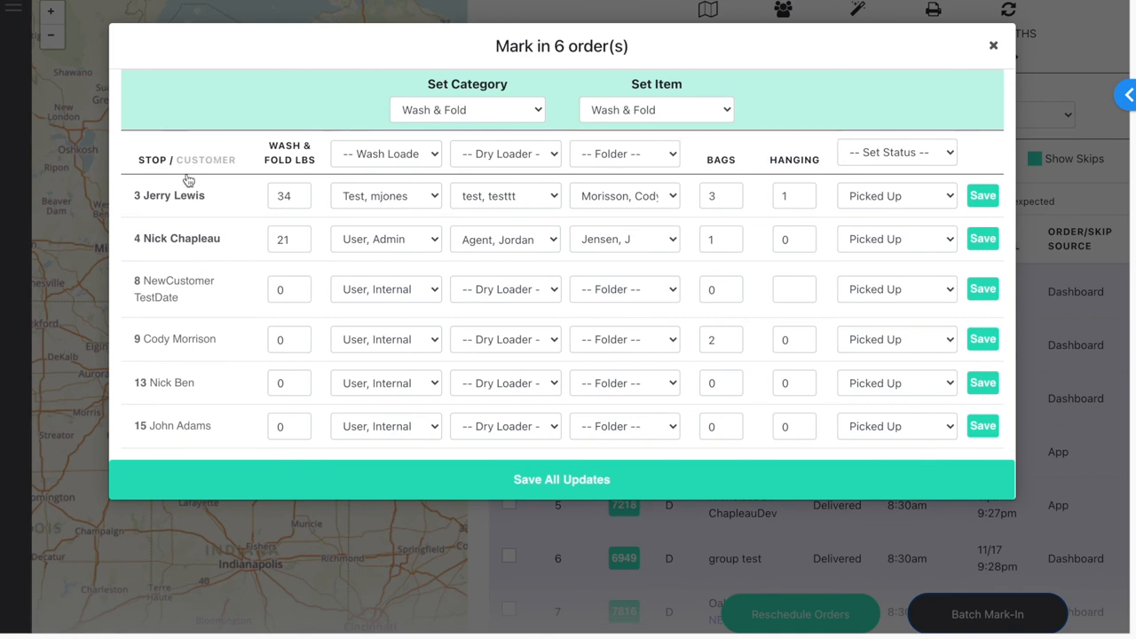
left_click(983, 195)
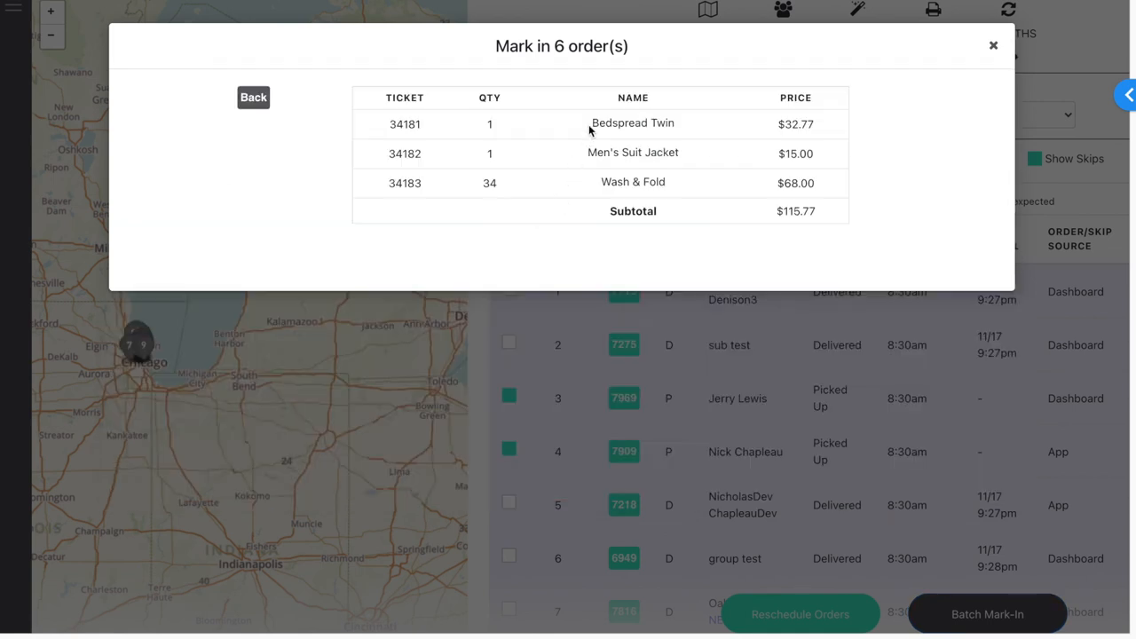